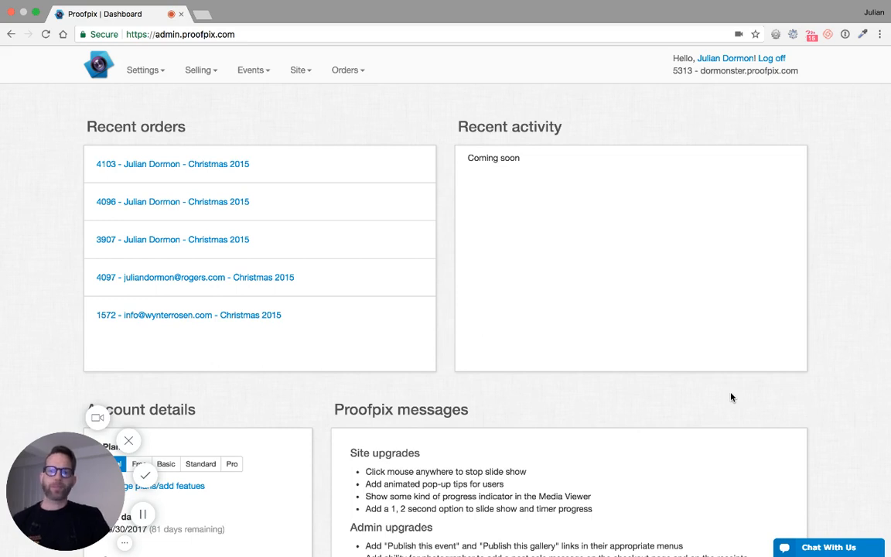
mouse_move(260, 152)
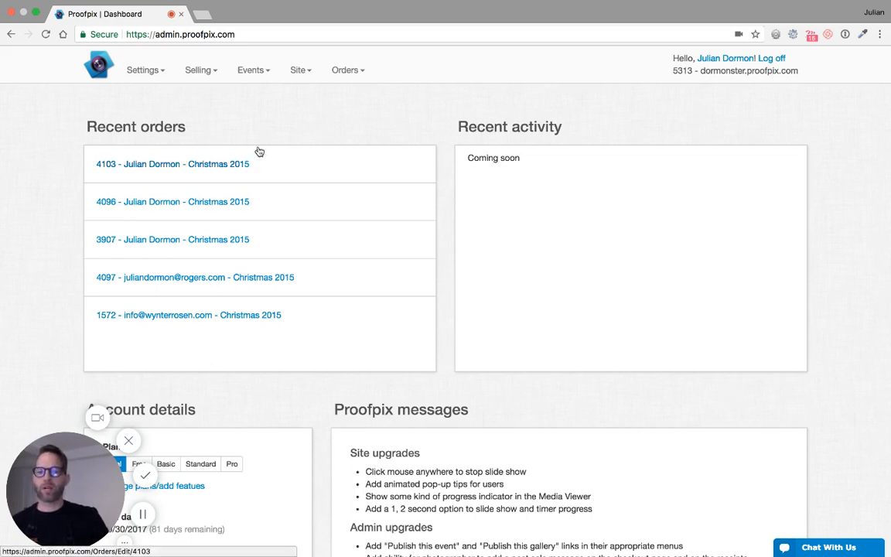
Go to the Lab providers settings page from the Selling menu.
click(198, 69)
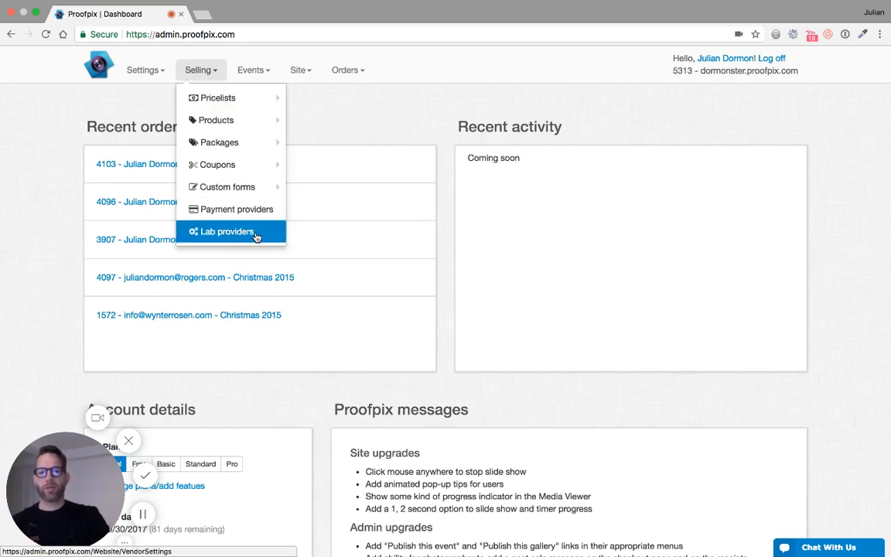
click(225, 232)
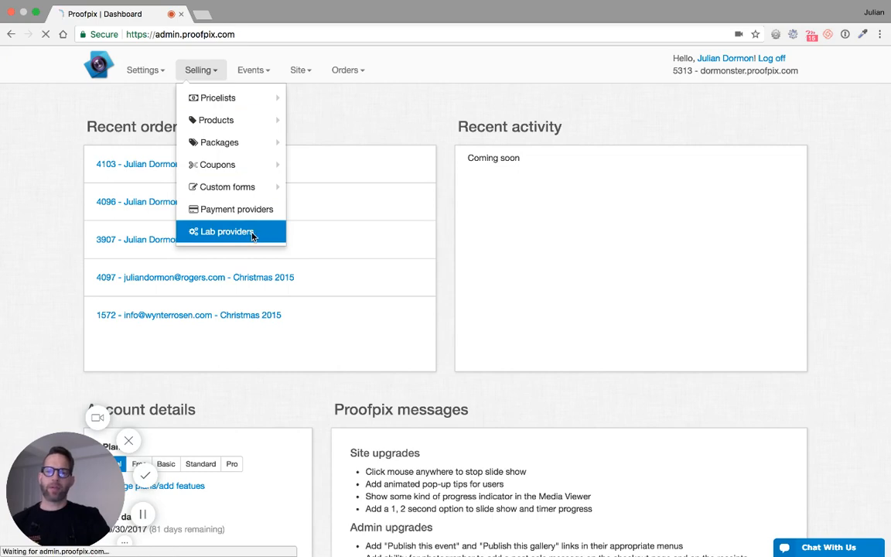
click(226, 232)
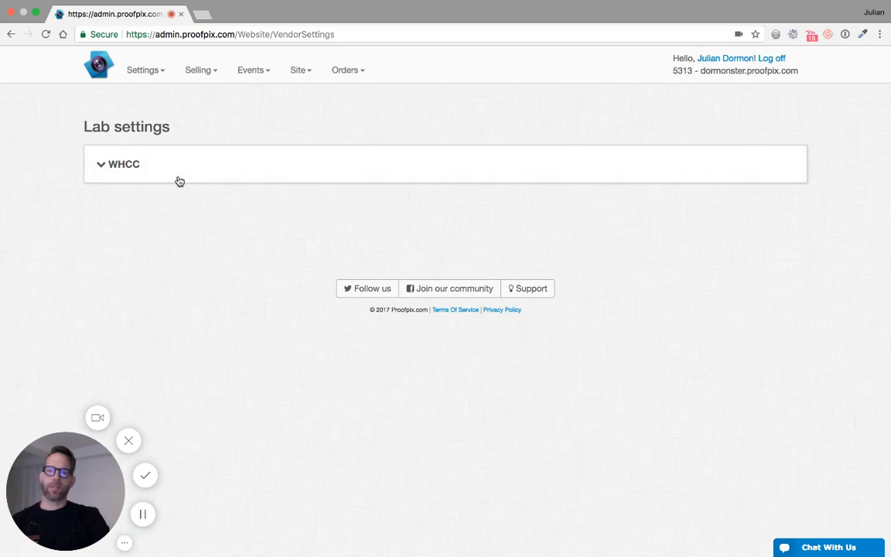
mouse_move(532, 170)
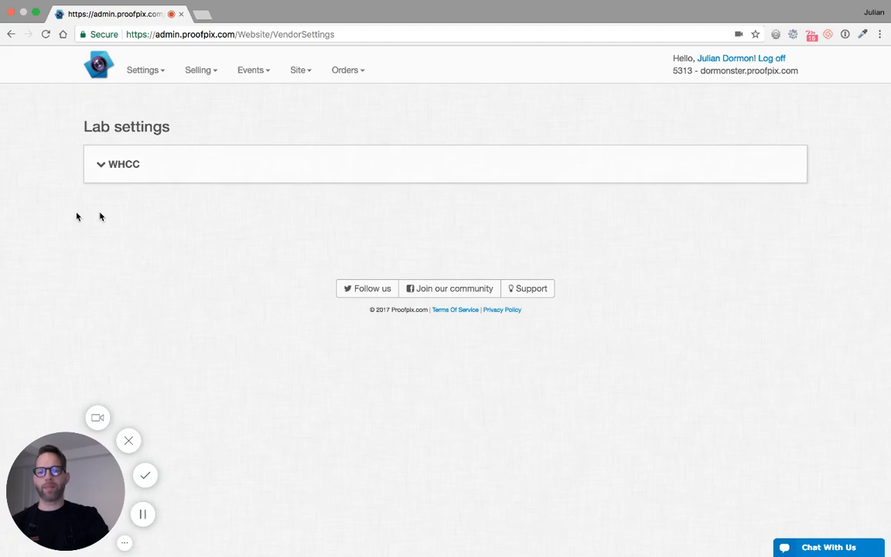
mouse_move(224, 170)
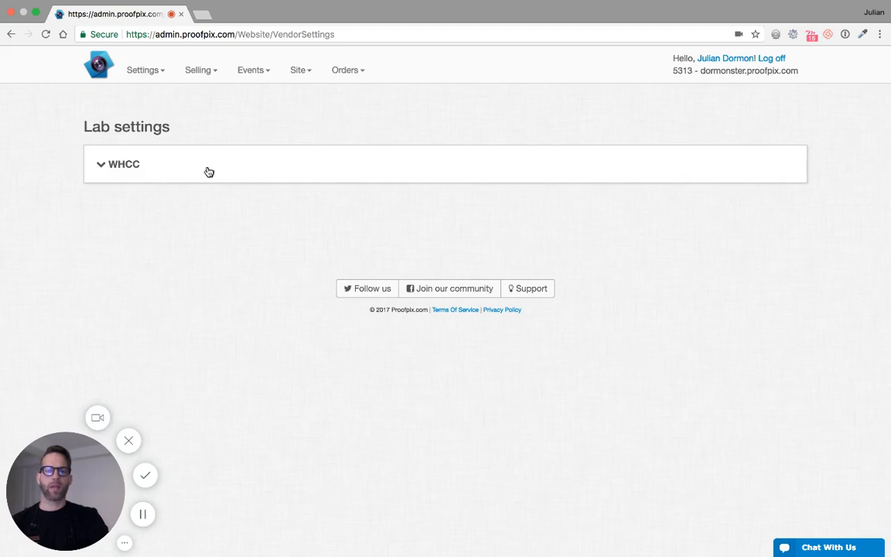
Expand the WHCC lab entry to show its account setup instructions.
click(124, 164)
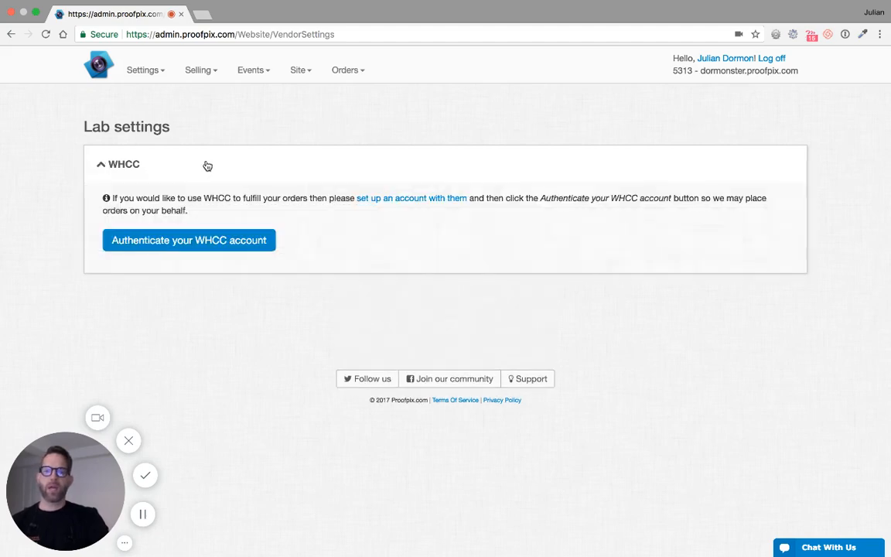
mouse_move(447, 204)
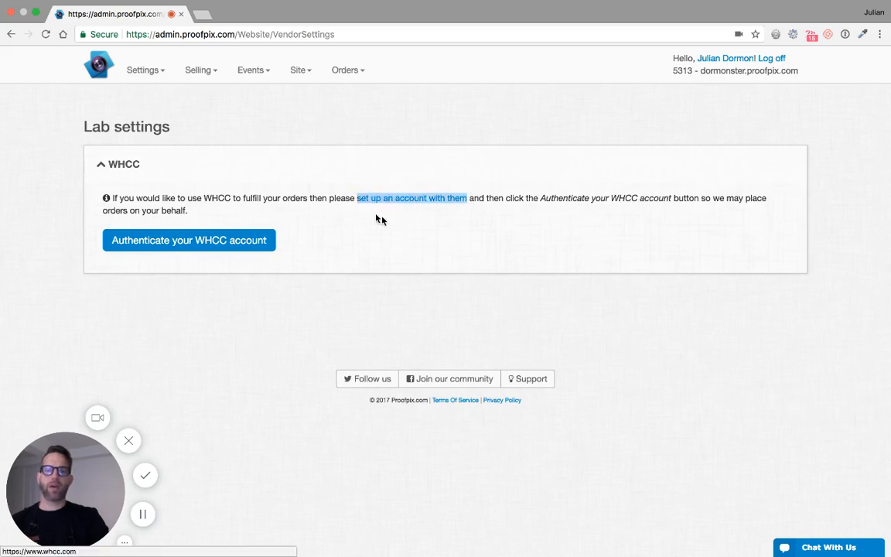
mouse_move(835, 229)
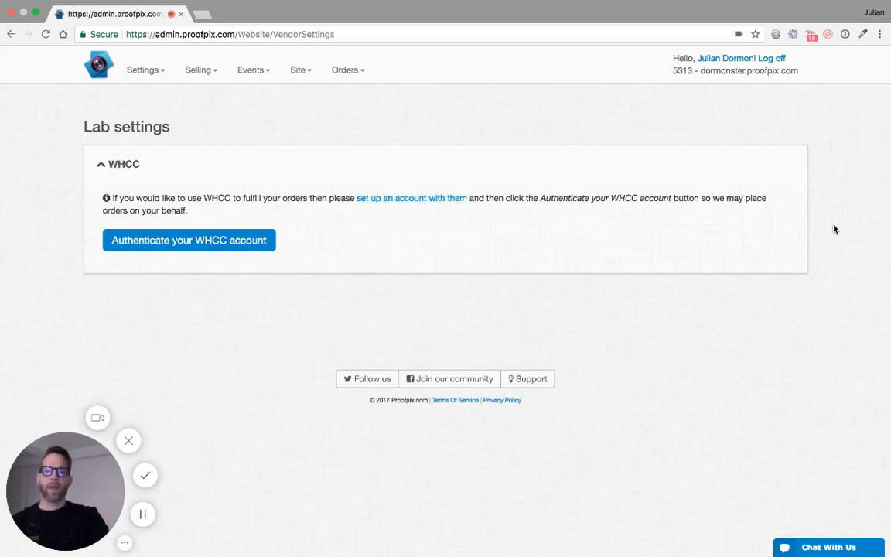
mouse_move(578, 239)
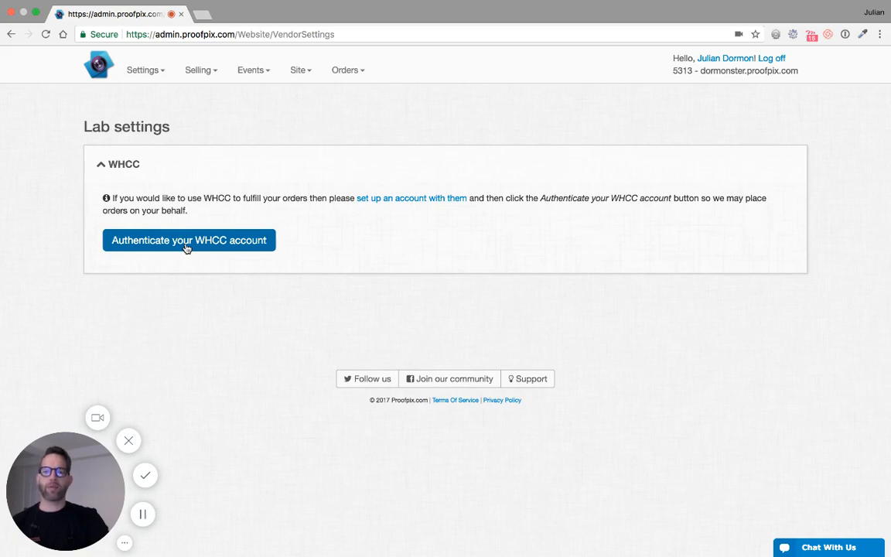
Authenticate the WHCC account, logging in with the credentials saved in 1Password.
click(189, 240)
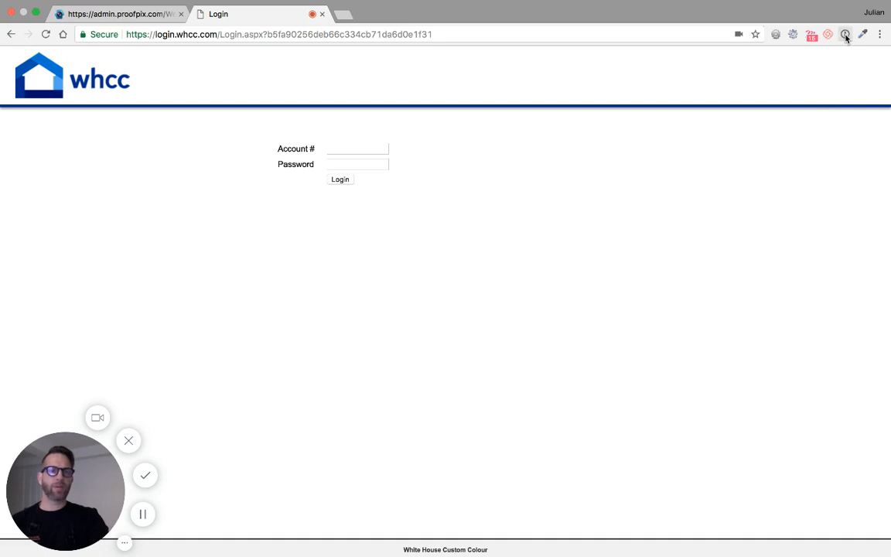
click(847, 37)
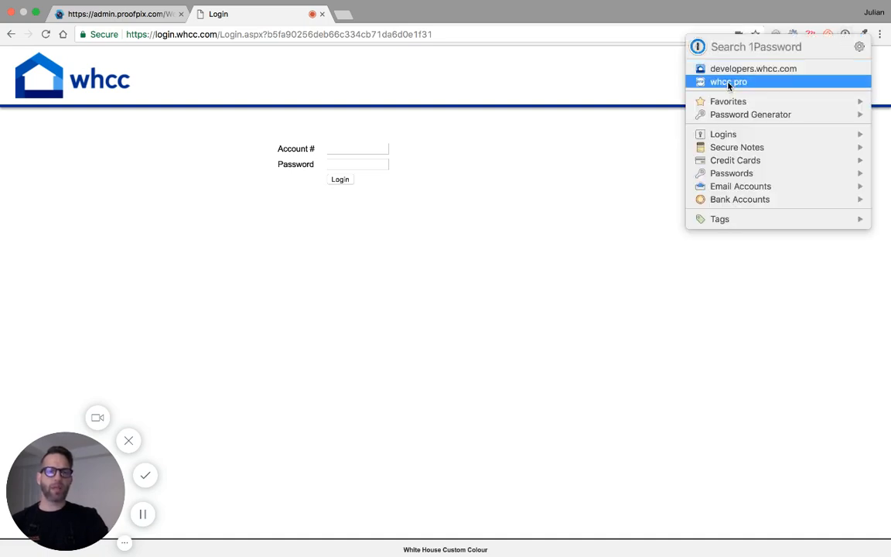
click(735, 81)
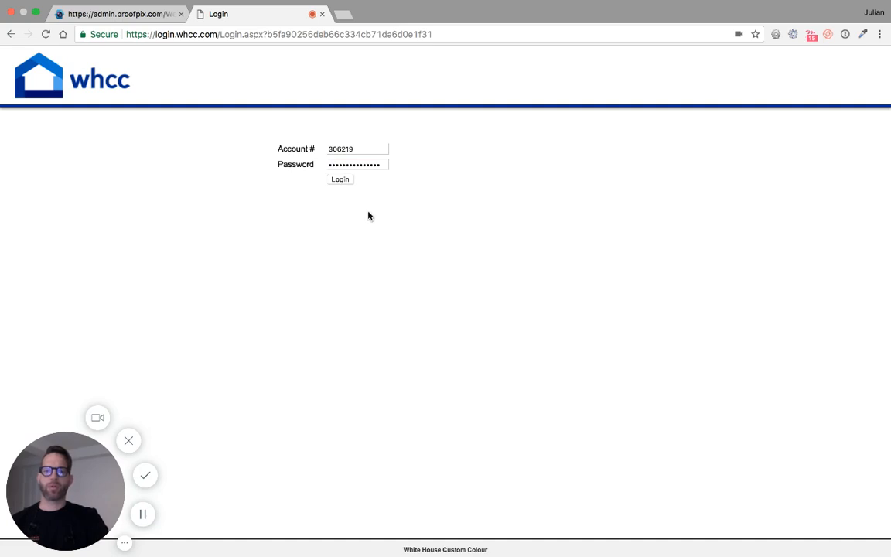
click(340, 179)
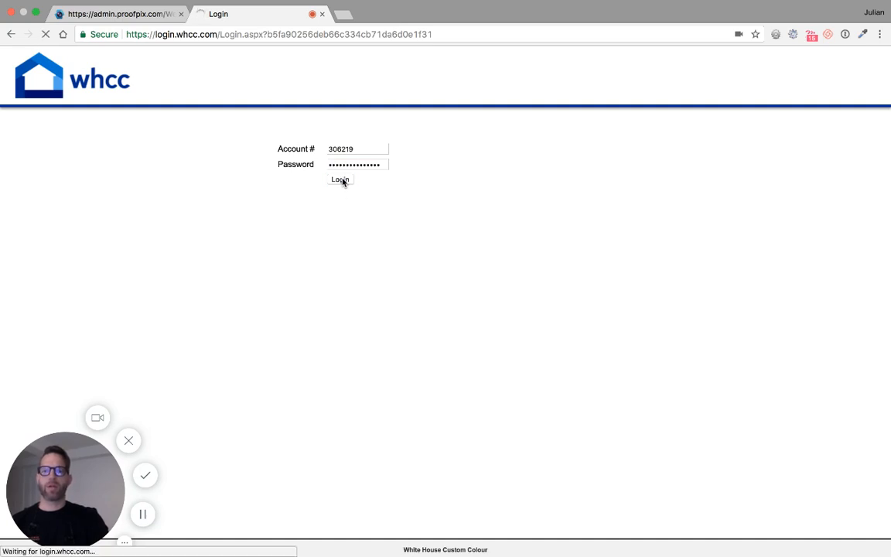
click(340, 179)
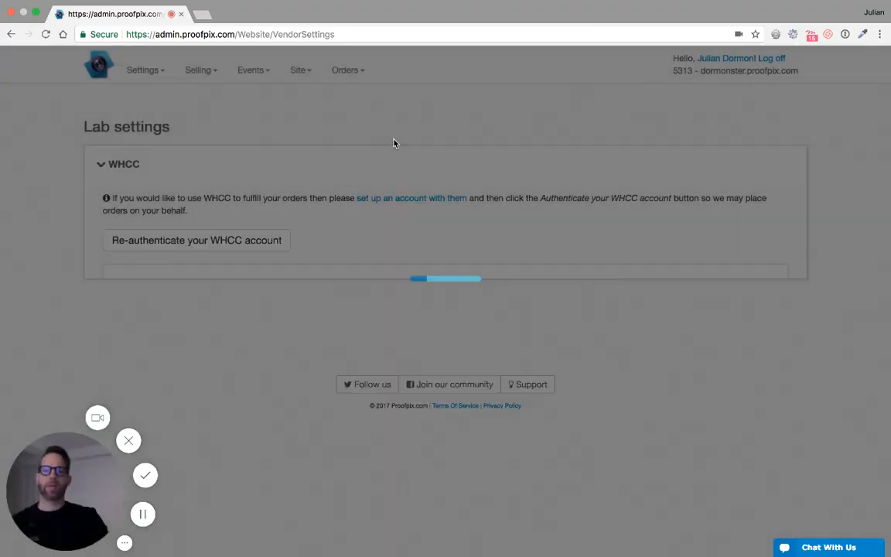
Dismiss the 'Please be patient' notice and reveal the WHCC order/shipping options.
click(195, 239)
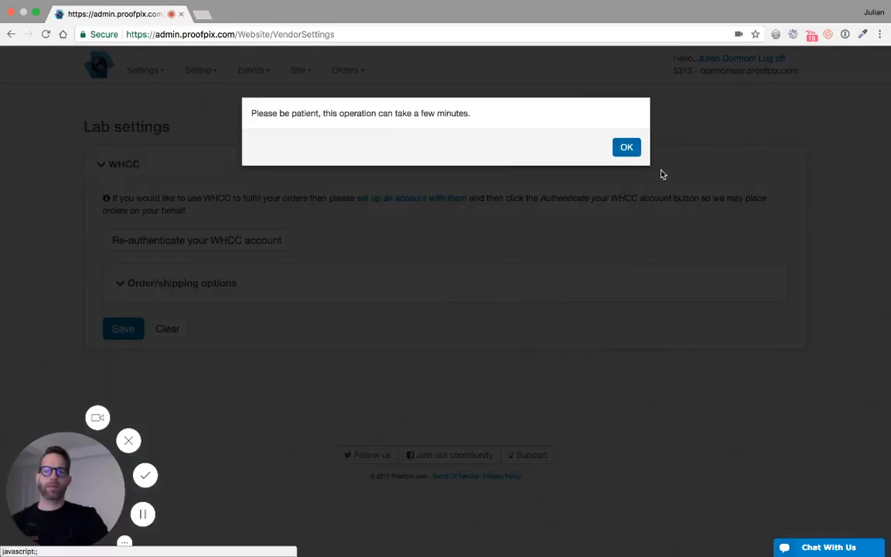
click(624, 147)
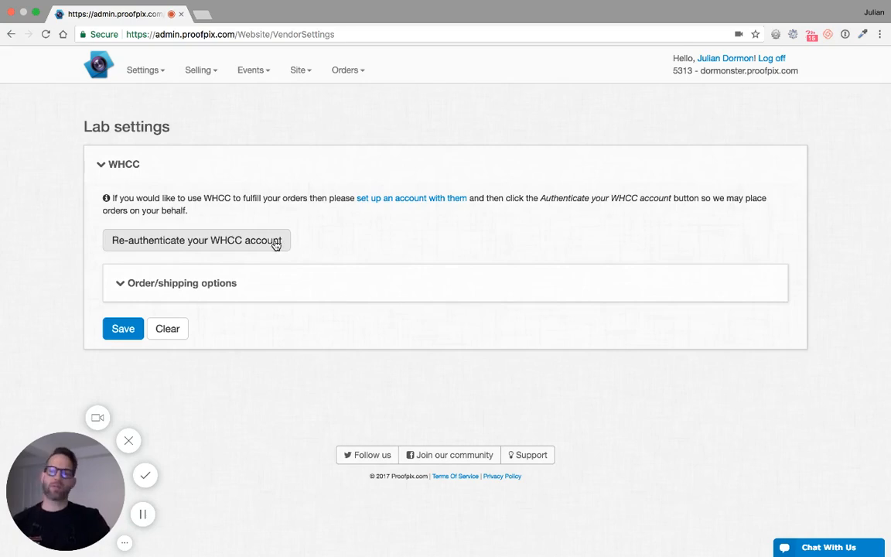
mouse_move(667, 253)
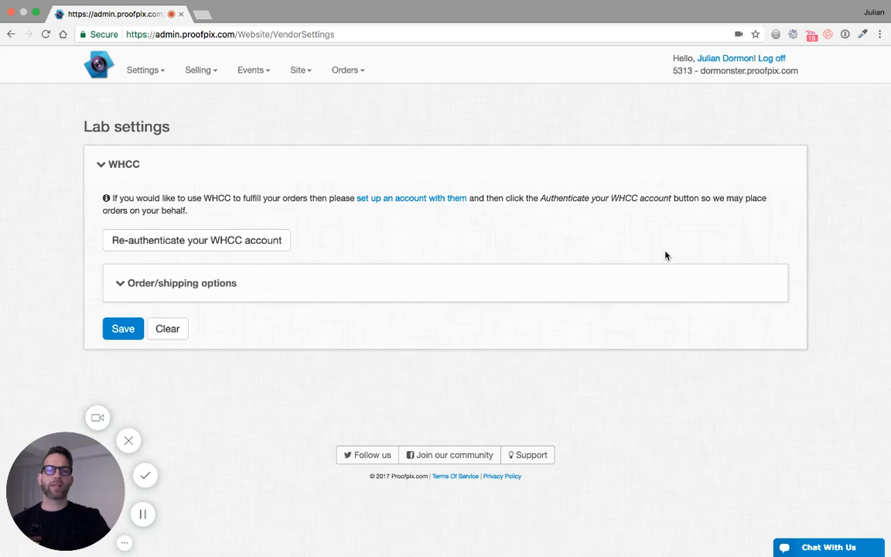
mouse_move(569, 325)
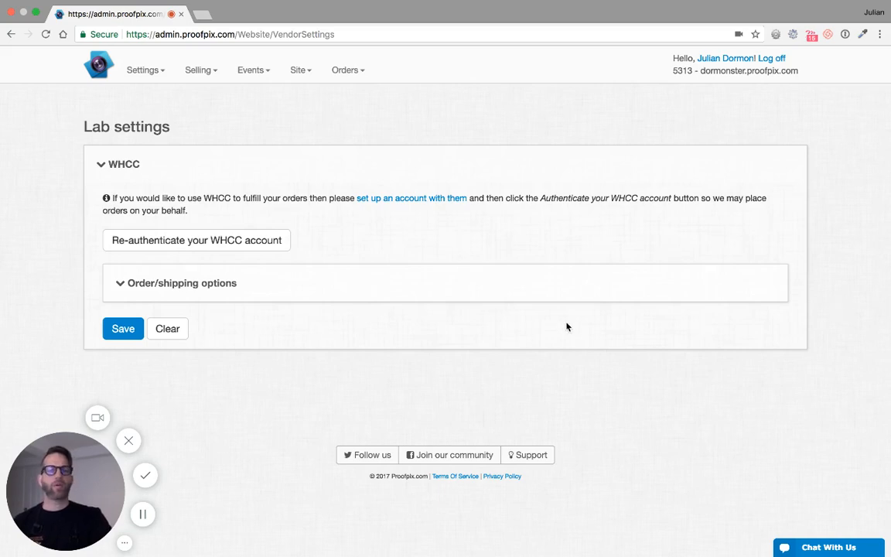
mouse_move(816, 210)
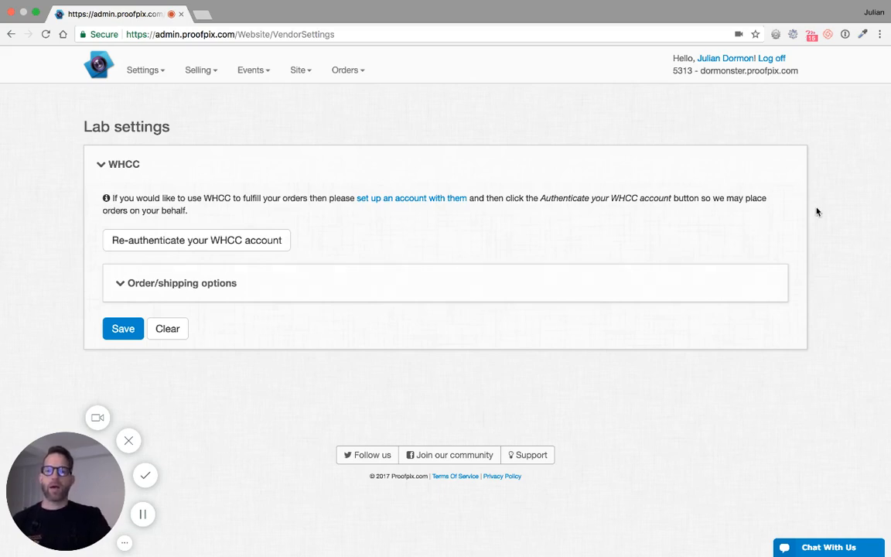
mouse_move(228, 338)
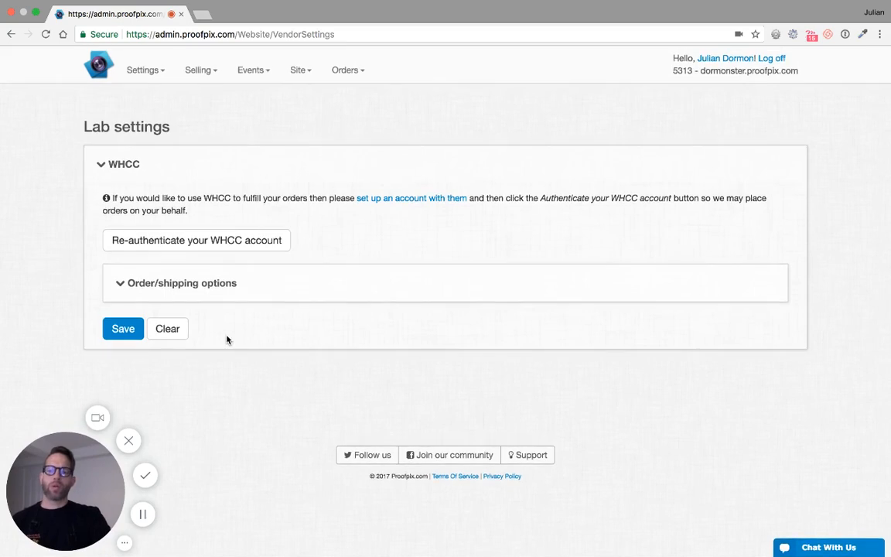
mouse_move(162, 287)
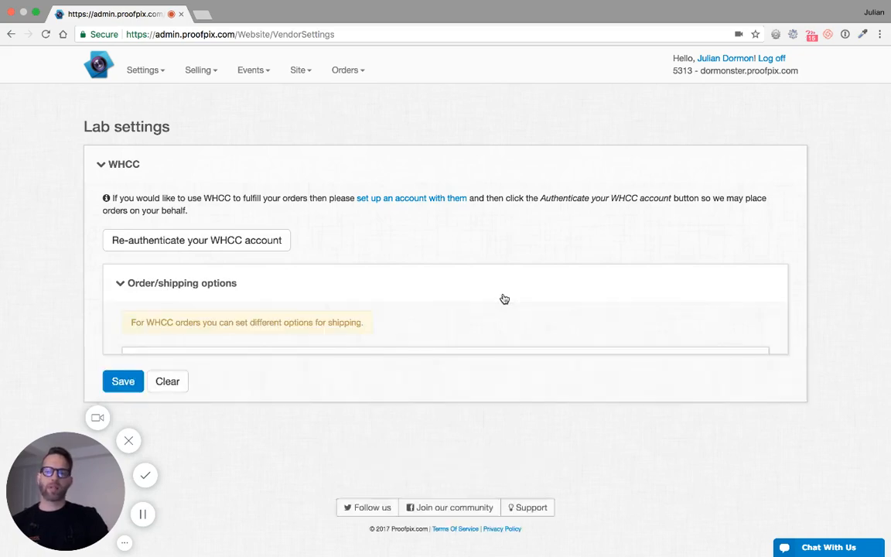
Expand the Photo prints / Mounted prints section and review its order and drop-ship choices.
scroll(down, 3)
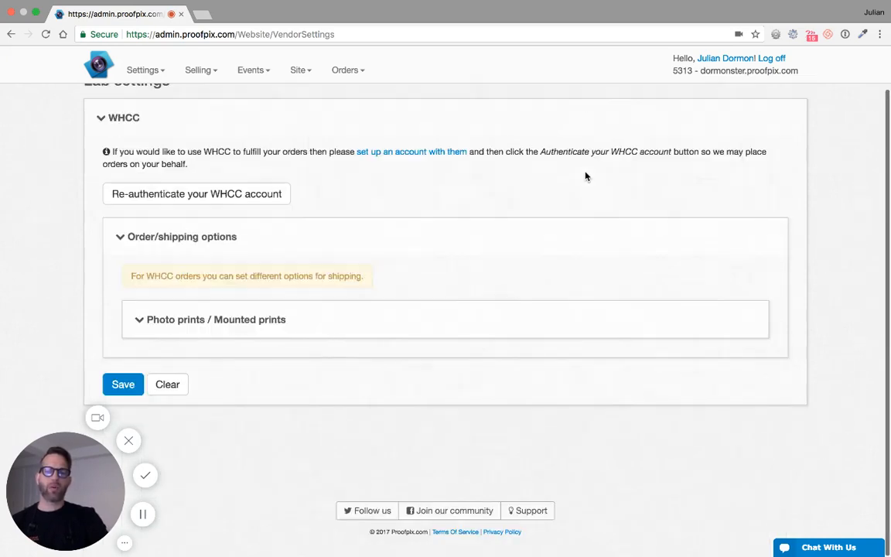
mouse_move(130, 364)
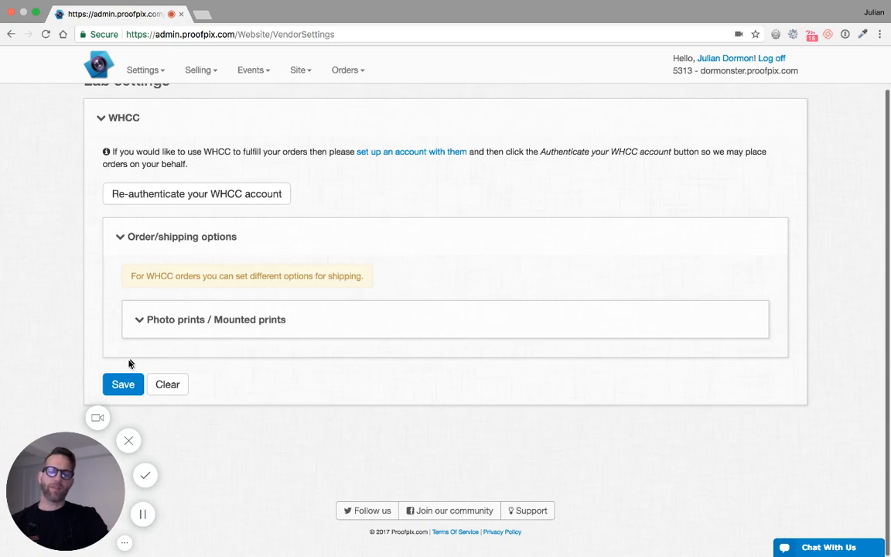
mouse_move(157, 365)
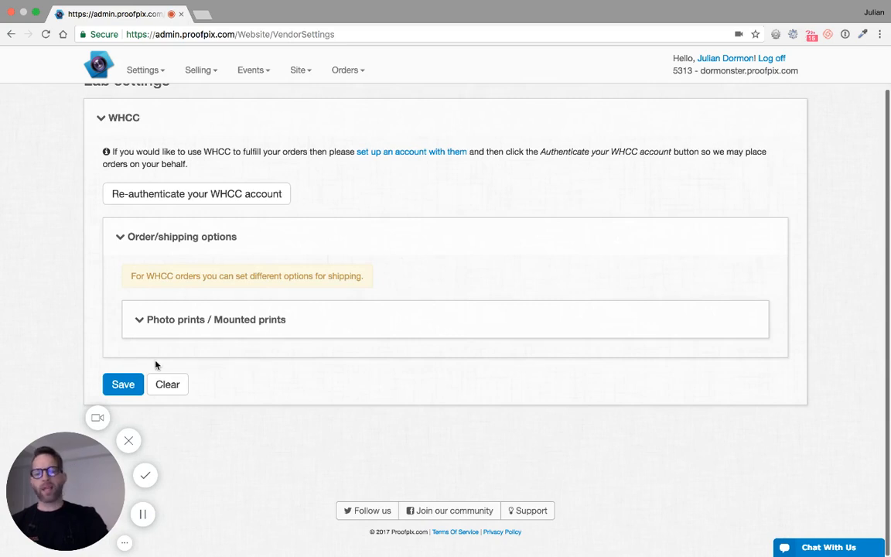
mouse_move(495, 368)
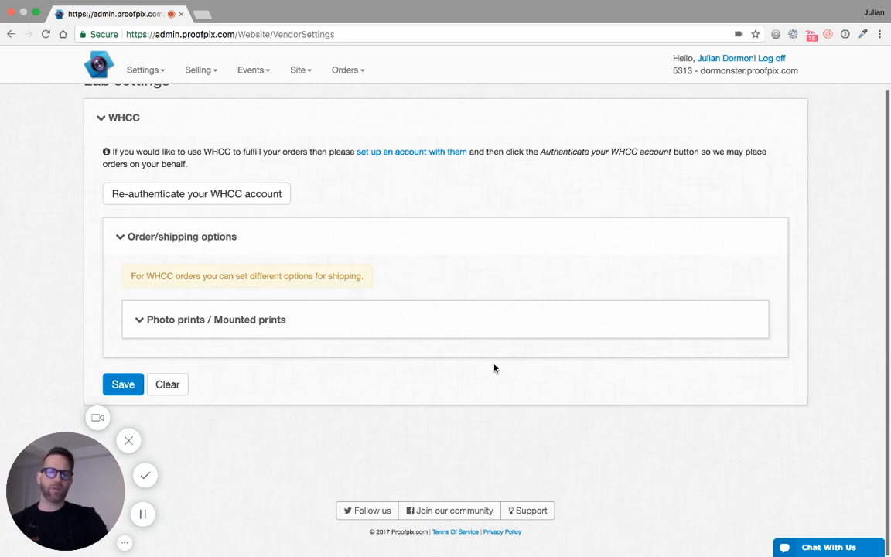
mouse_move(501, 351)
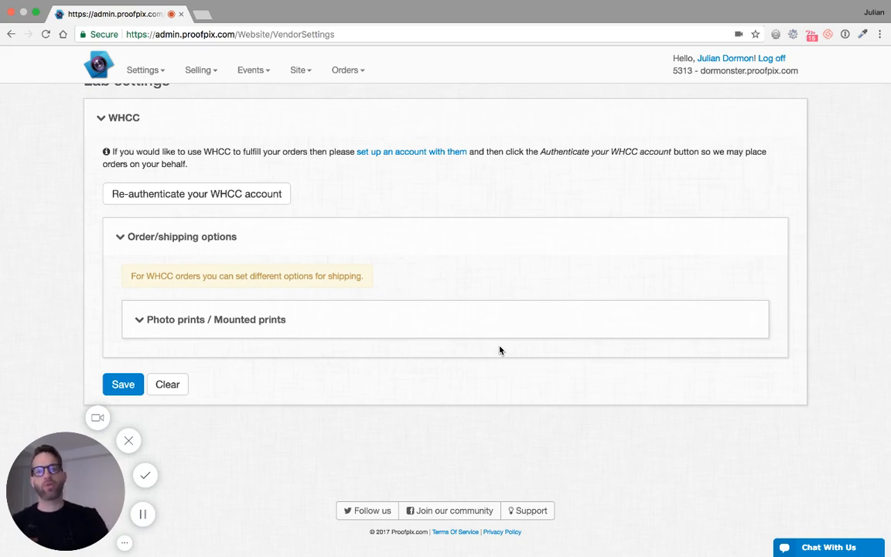
mouse_move(535, 264)
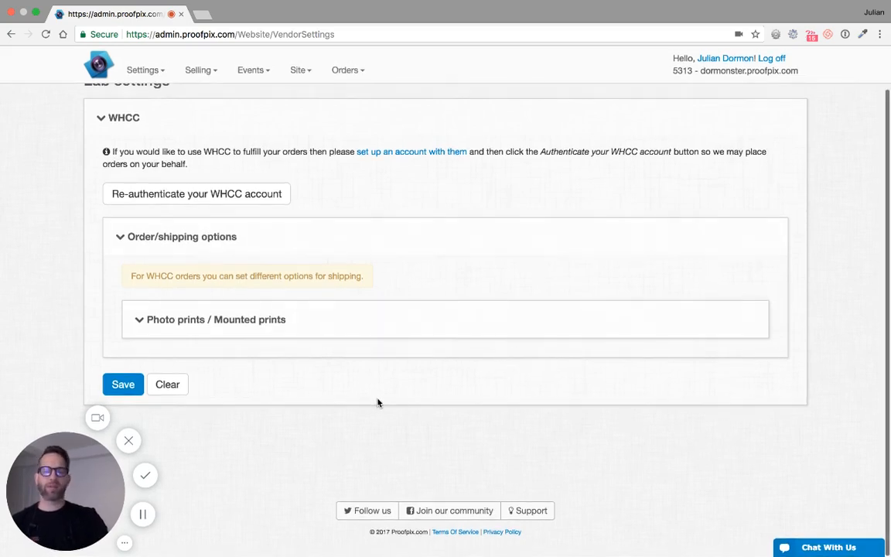
mouse_move(361, 405)
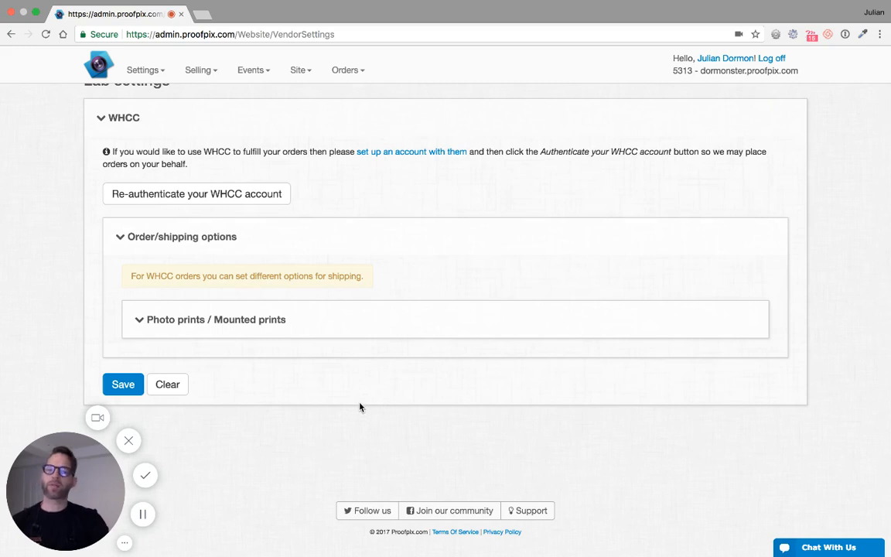
mouse_move(538, 276)
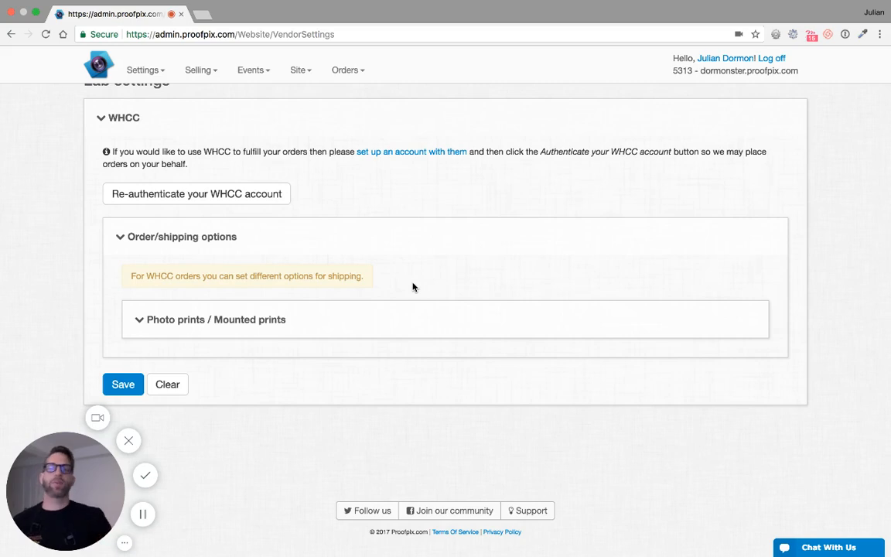
mouse_move(343, 337)
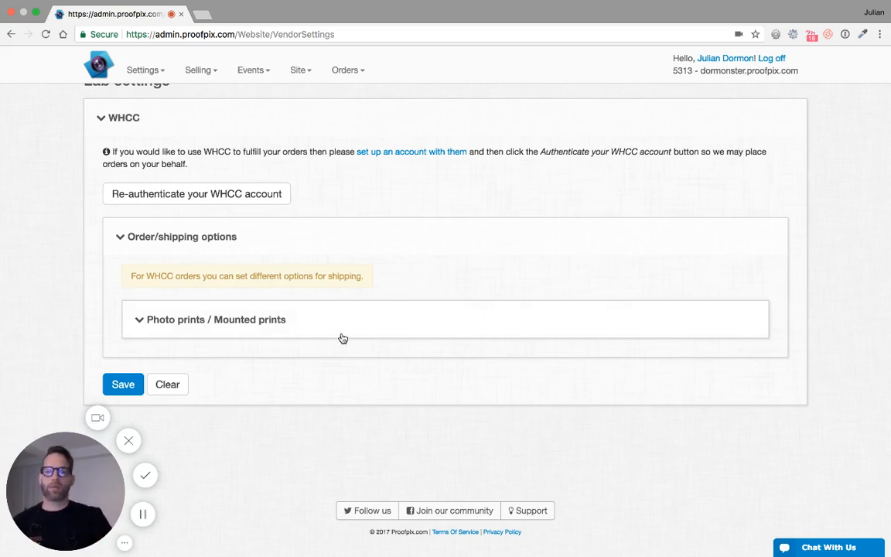
click(217, 318)
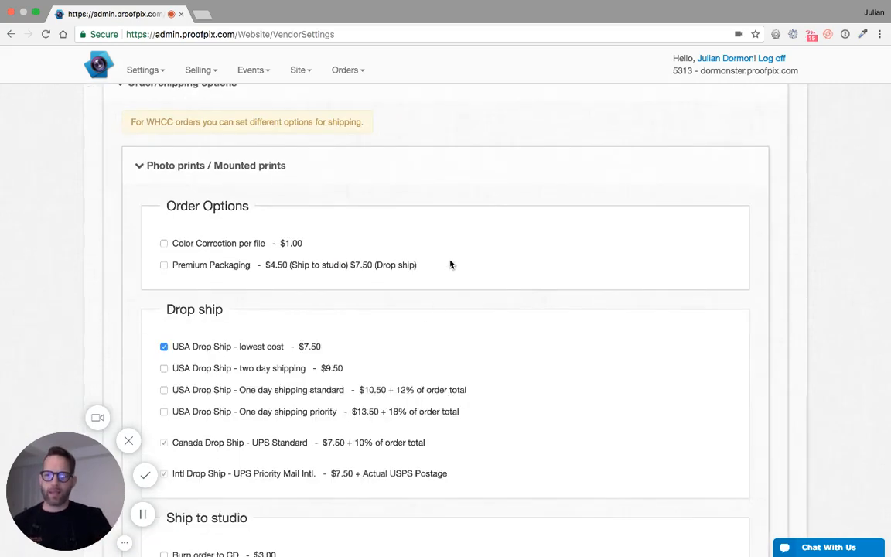
scroll(down, 3)
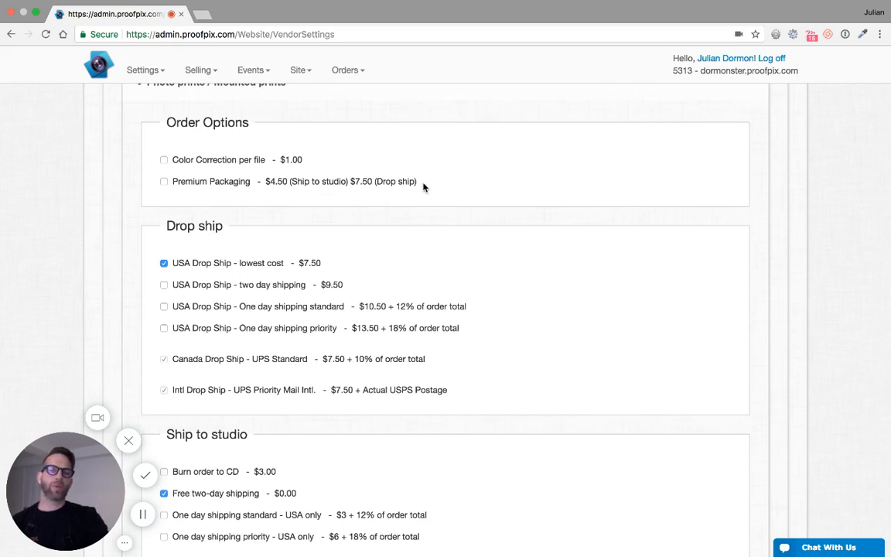
mouse_move(339, 192)
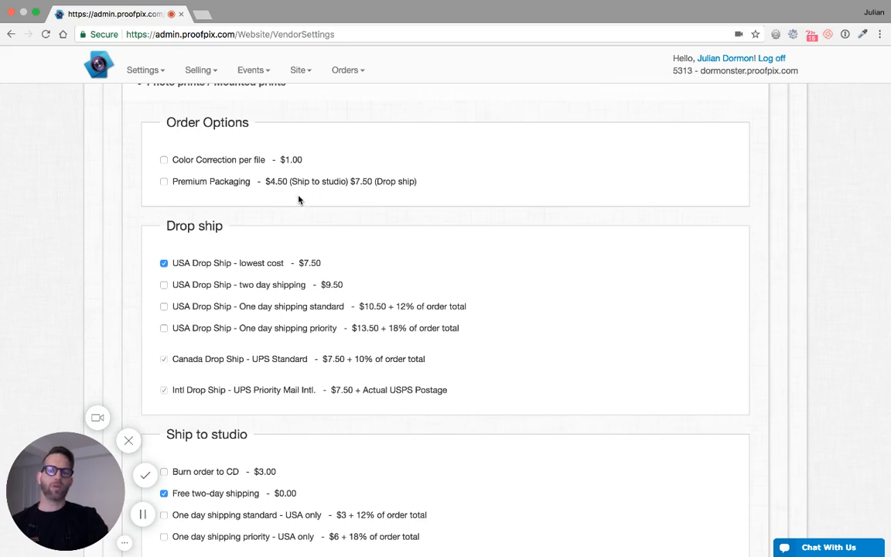
mouse_move(410, 192)
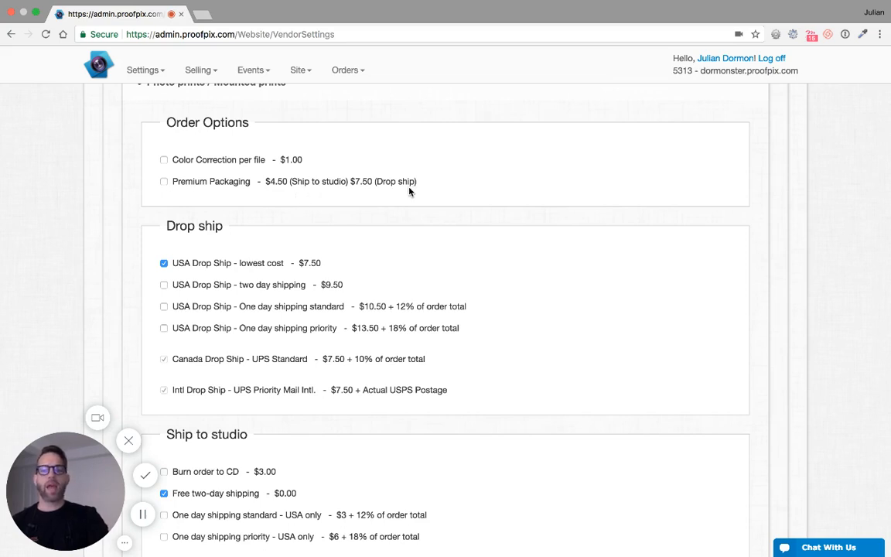
mouse_move(421, 187)
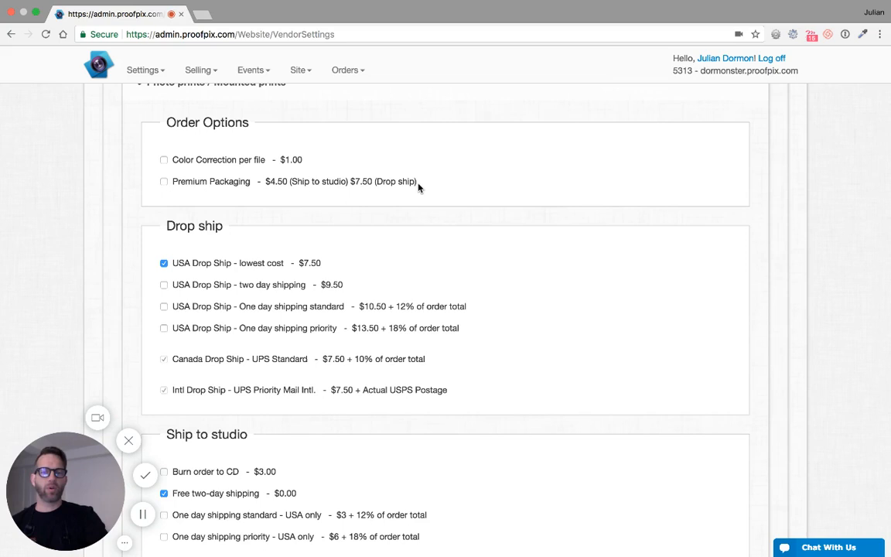
scroll(down, 3)
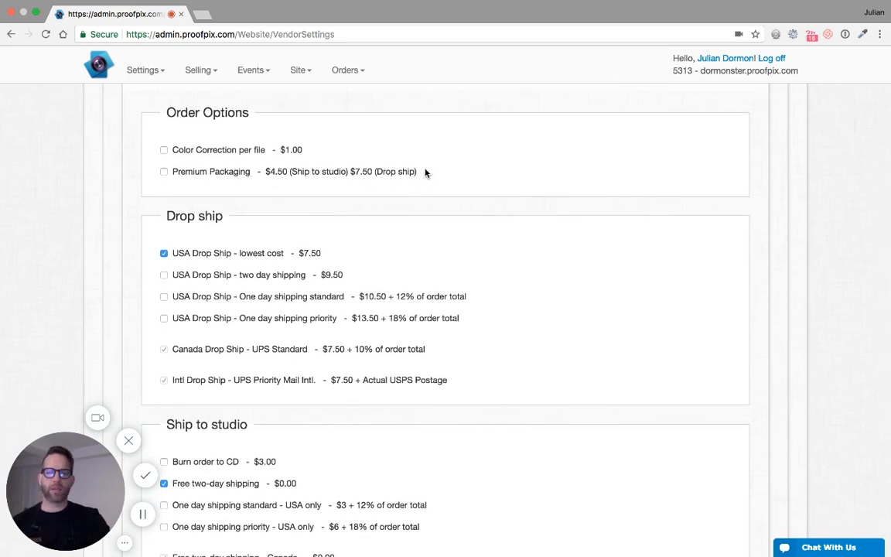
scroll(down, 3)
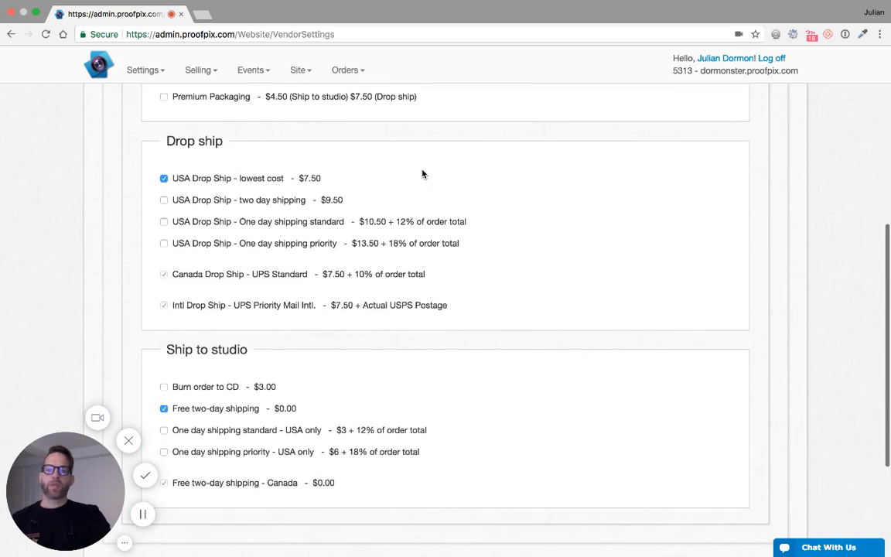
Review drop ship and ship-to-studio options: USA lowest-cost drop ship and free two-day ship-to-studio chosen.
scroll(down, 3)
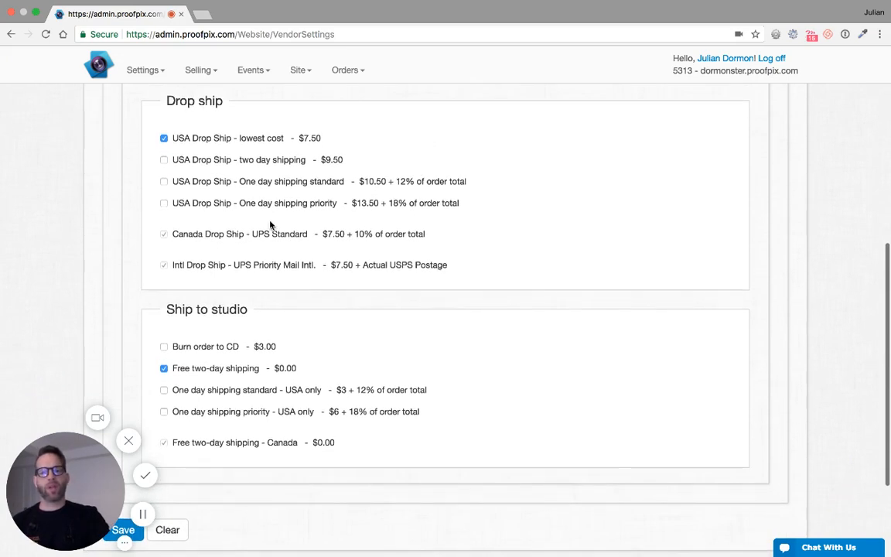
mouse_move(189, 168)
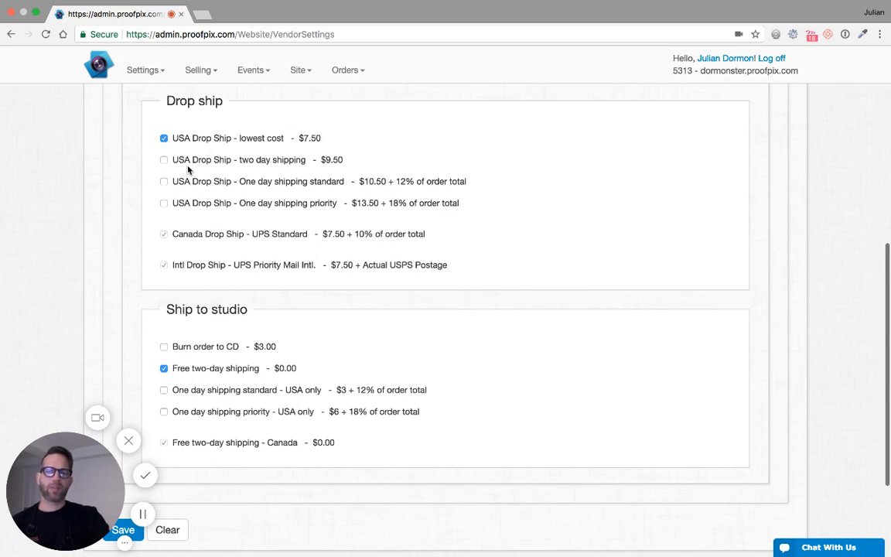
mouse_move(313, 155)
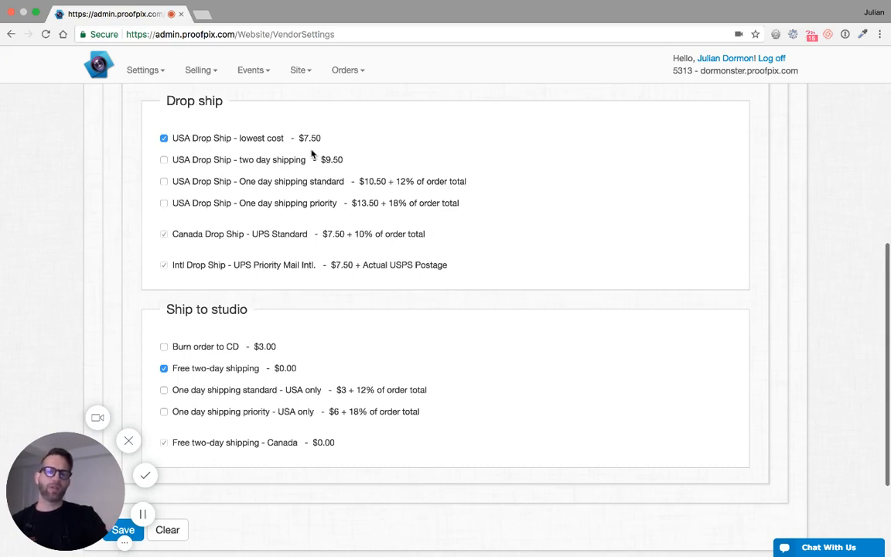
scroll(down, 3)
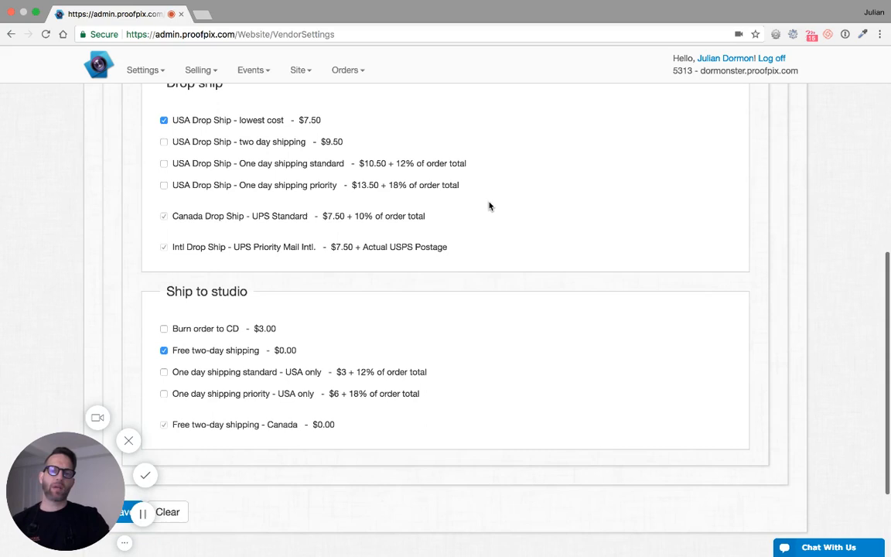
mouse_move(284, 217)
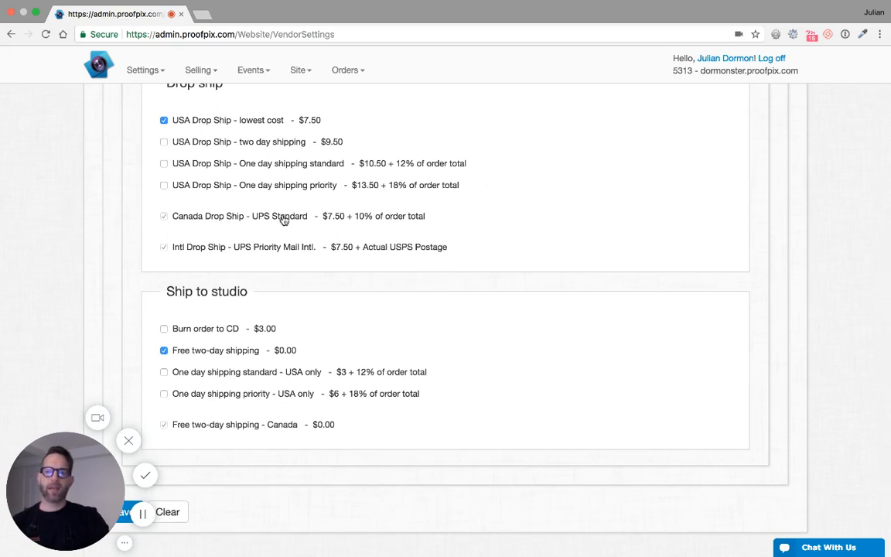
mouse_move(393, 232)
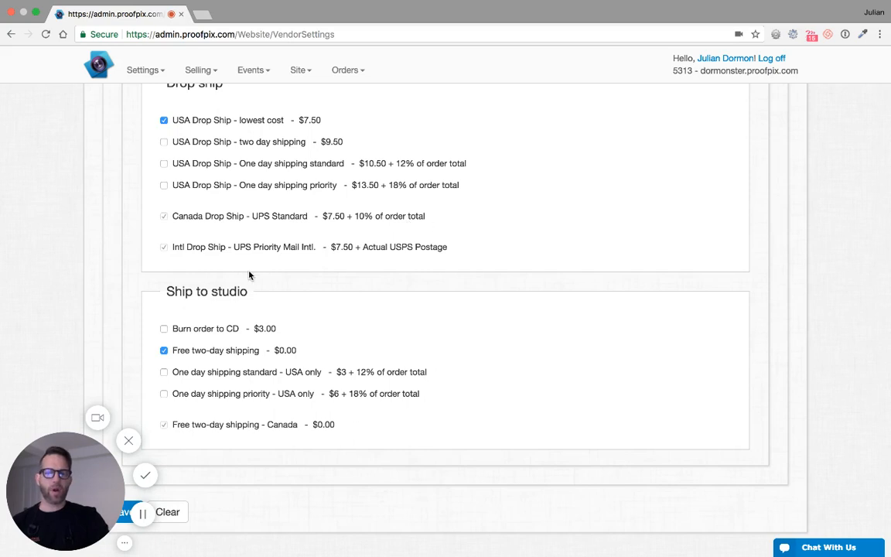
scroll(down, 3)
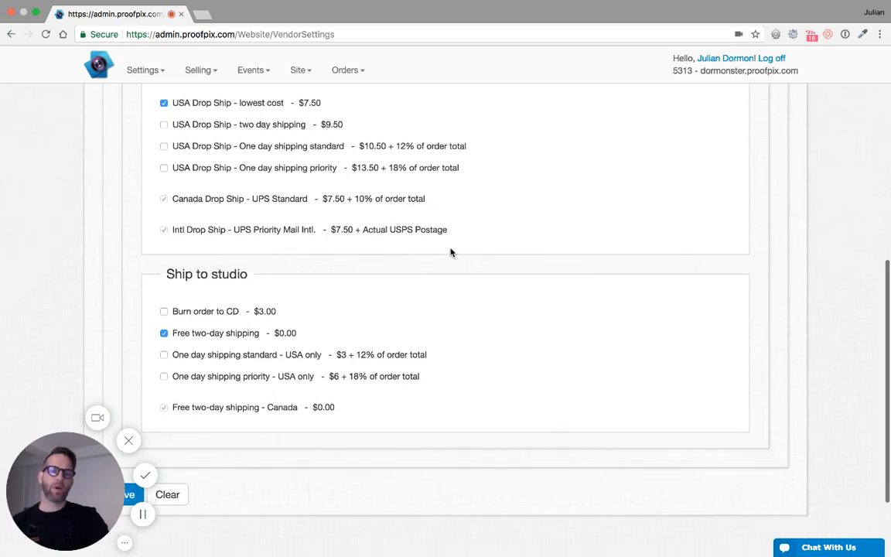
scroll(down, 3)
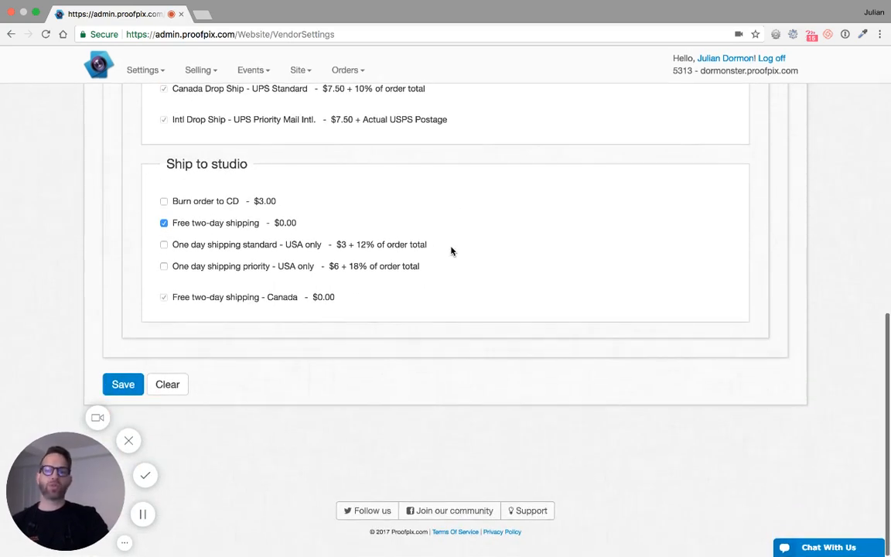
mouse_move(371, 300)
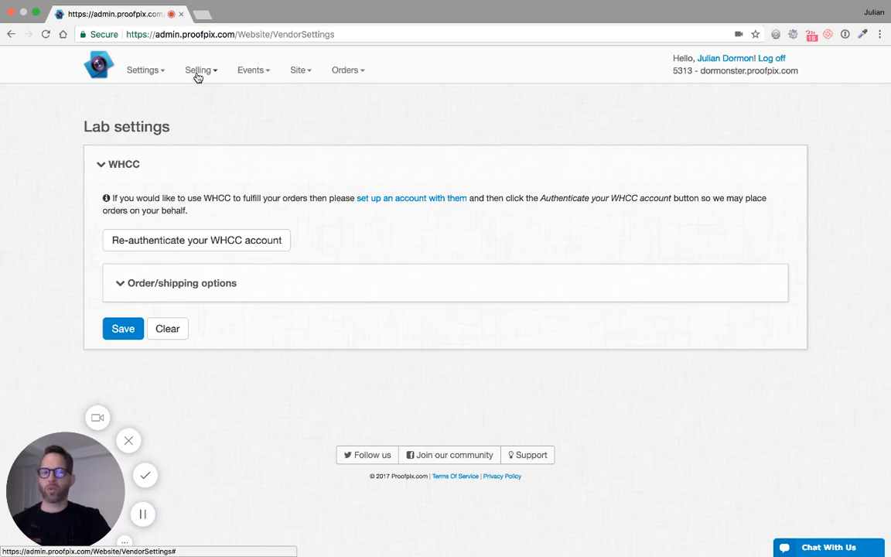
Bring up the Selling menu to reach the pricelists.
click(198, 69)
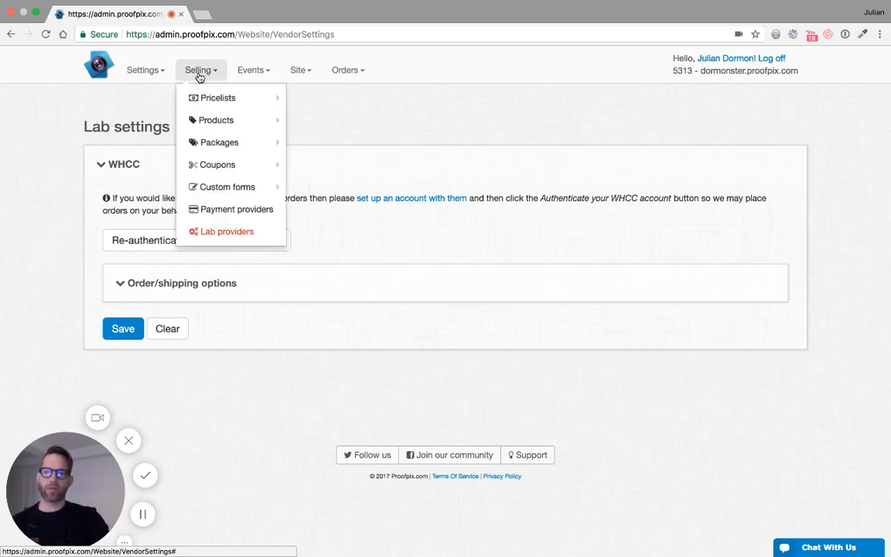
mouse_move(217, 98)
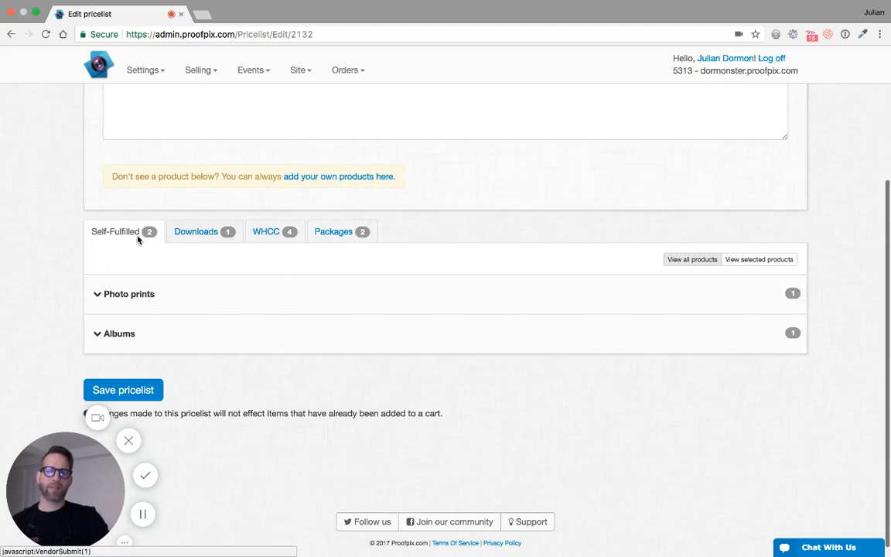
mouse_move(277, 297)
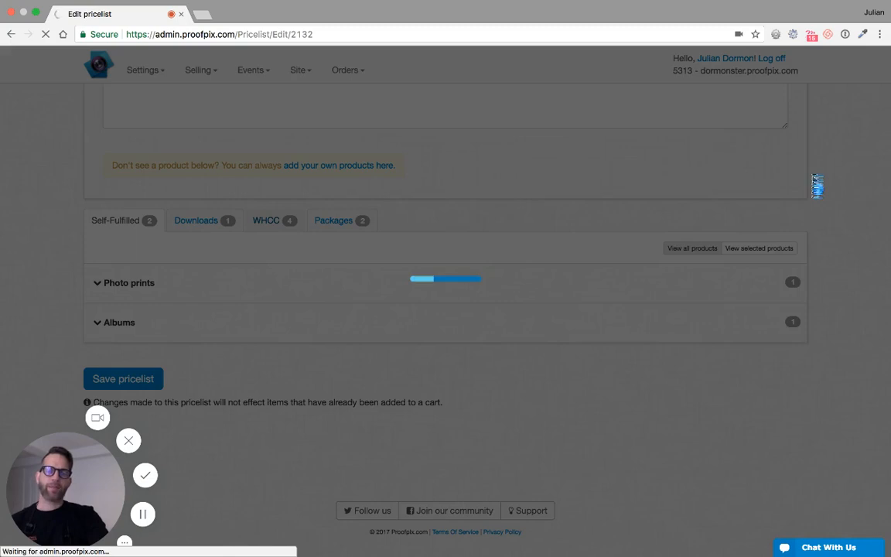
Show the WHCC photo prints and expand the 5x7 print's paper, coating and texture pricing.
click(266, 220)
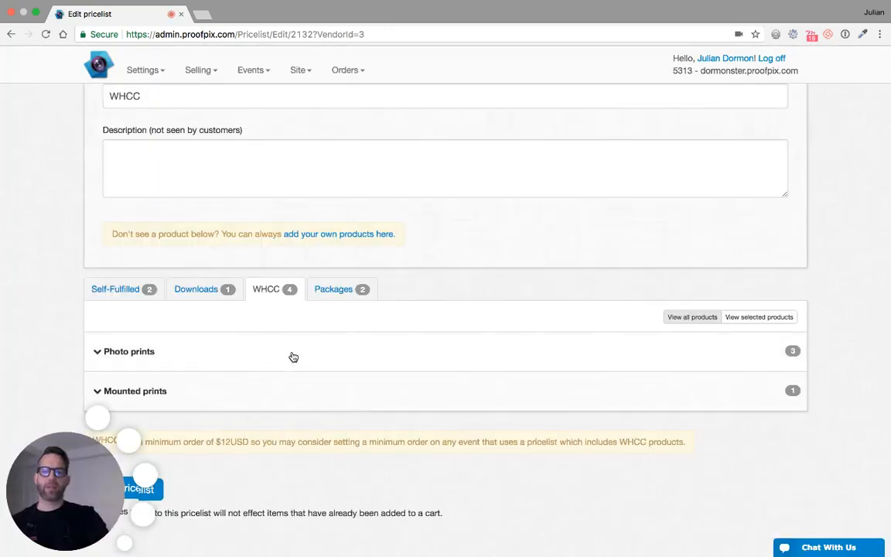
click(124, 353)
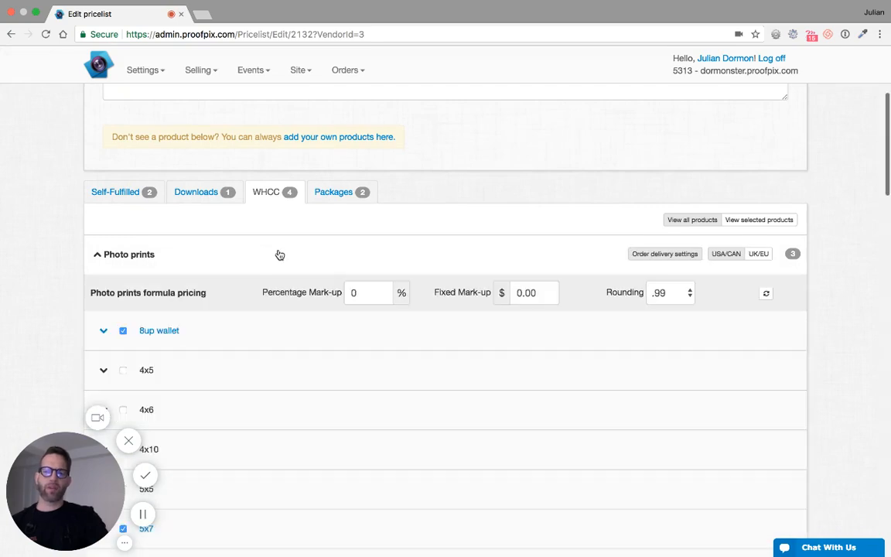
scroll(down, 3)
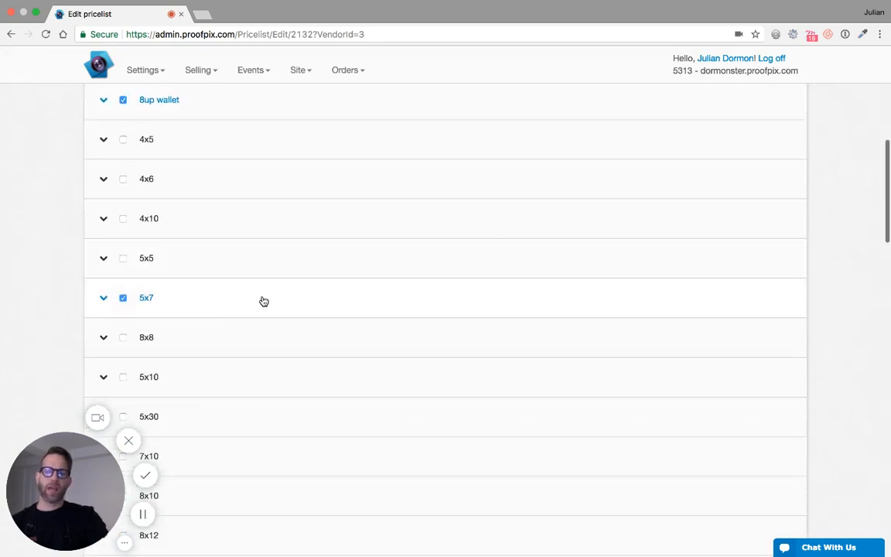
click(102, 297)
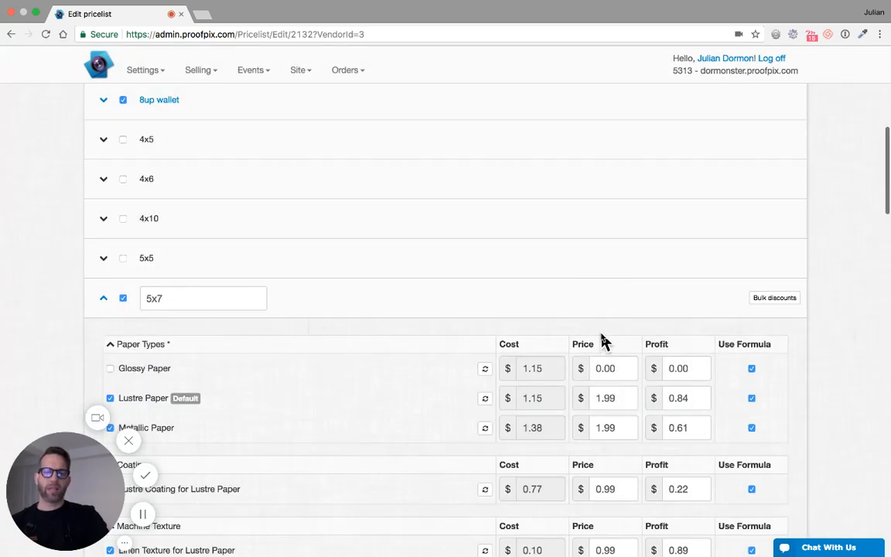
scroll(down, 3)
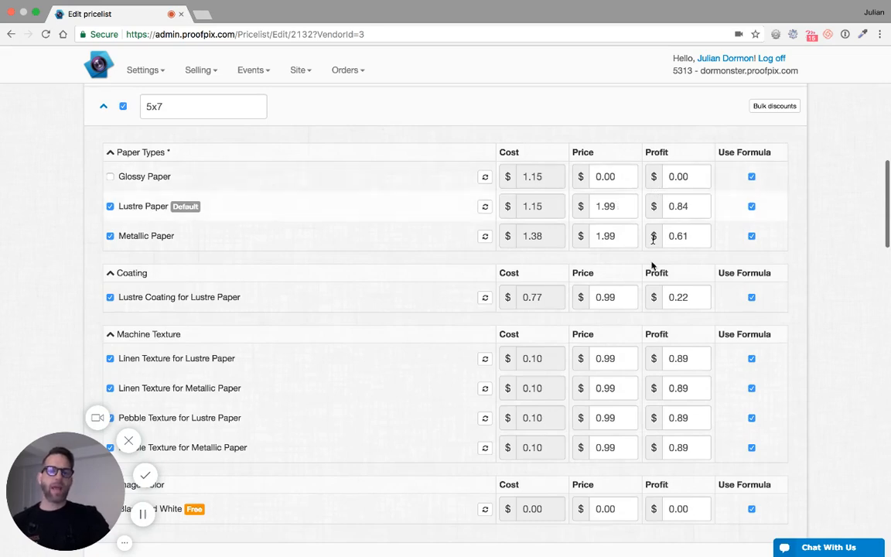
scroll(down, 3)
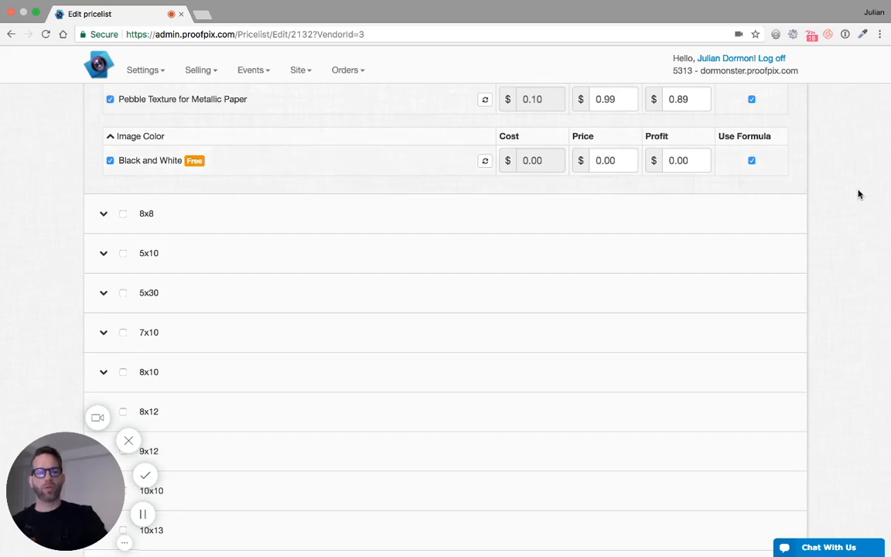
Save the WHCC pricelist with its chosen photo print products and prices.
scroll(down, 3)
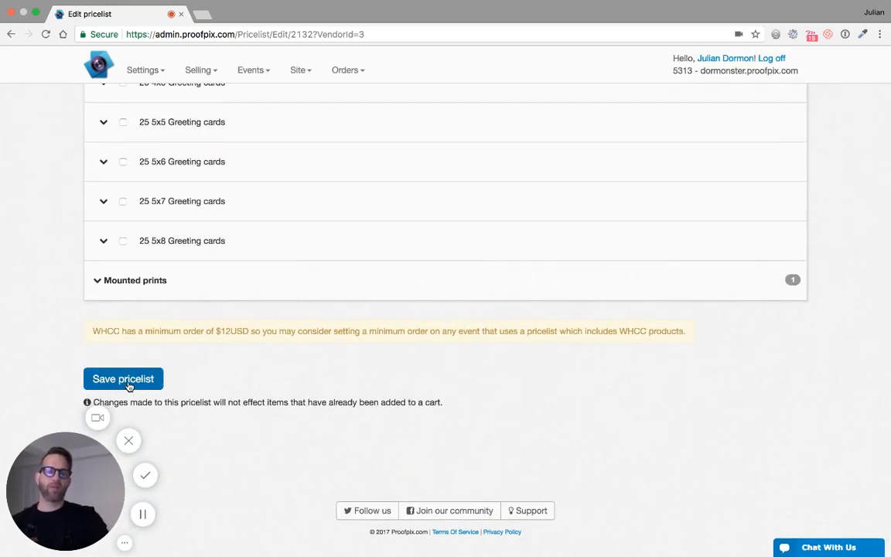
mouse_move(385, 379)
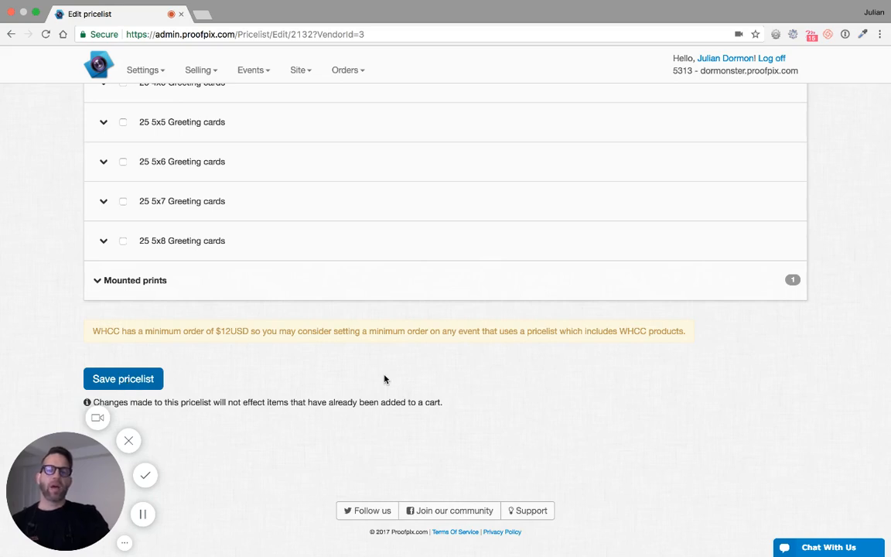
click(124, 378)
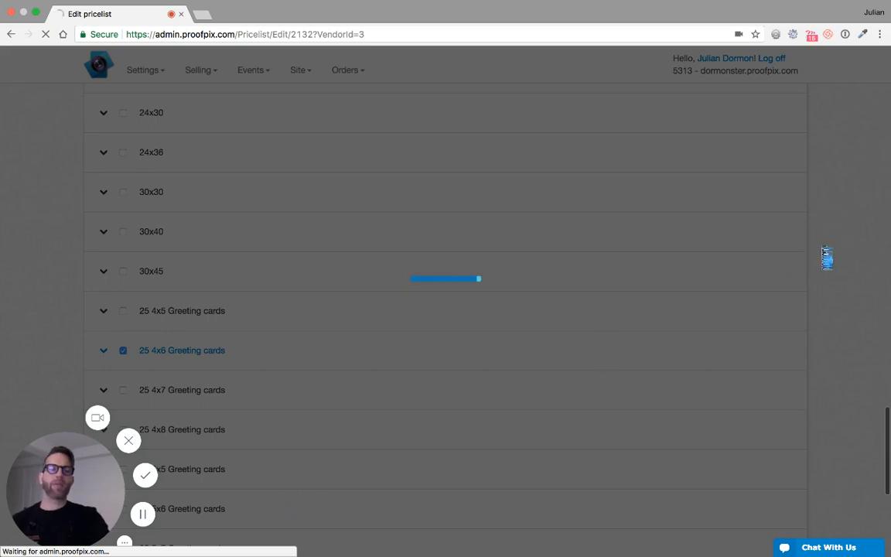
scroll(down, 3)
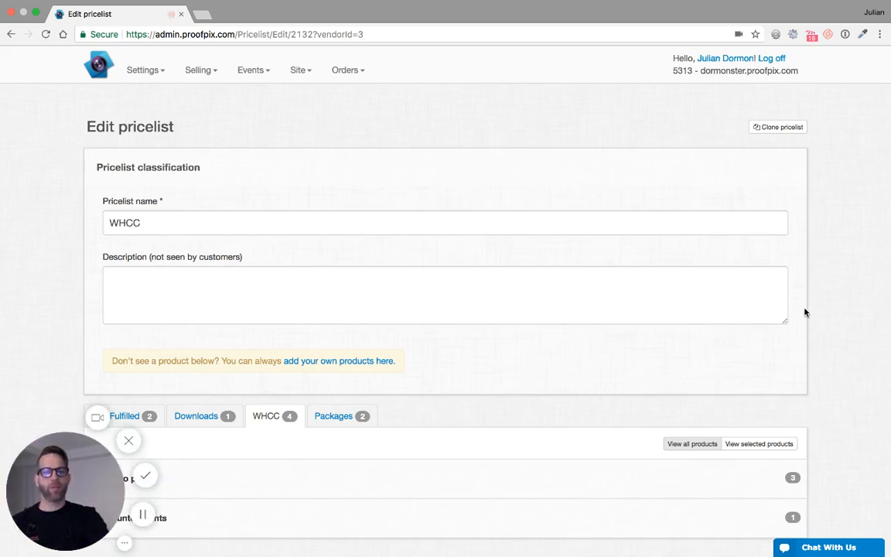
mouse_move(176, 476)
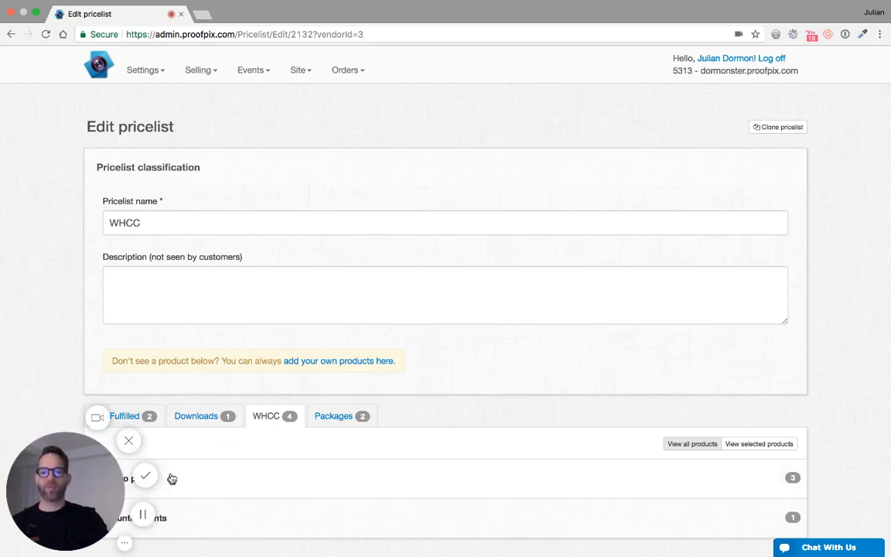